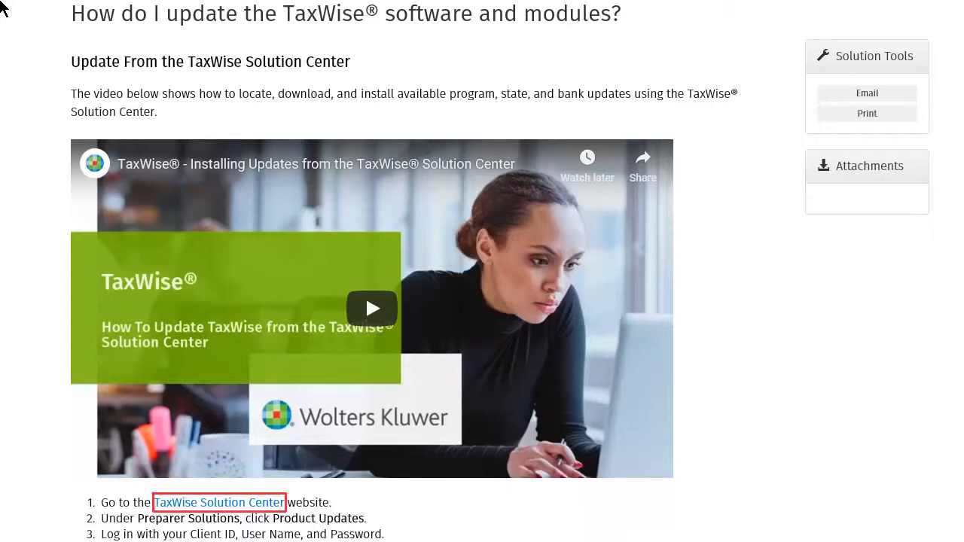
Follow the knowledge base article's 'TaxWise Solution Center' link to open the site in a new tab
click(219, 502)
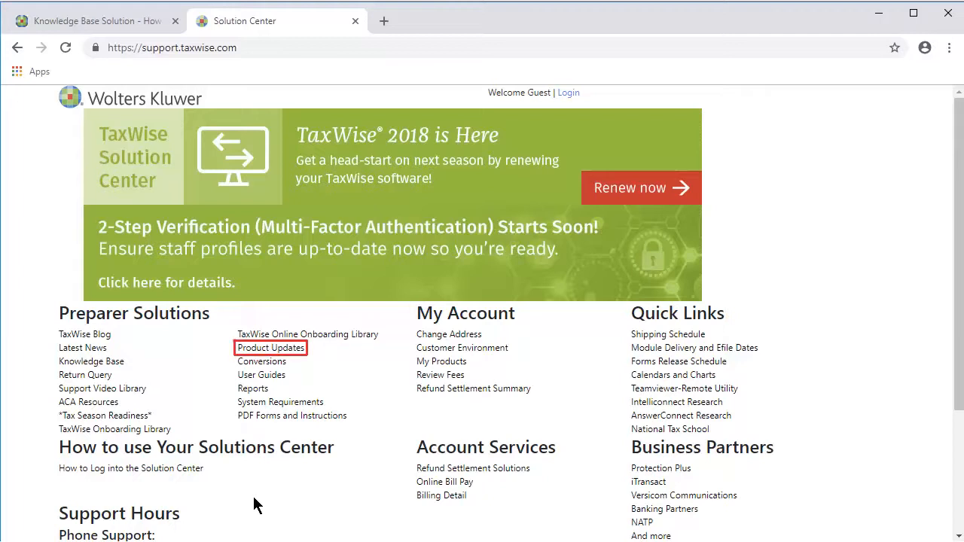
Log in to Product Updates with Client ID 9999999 and request the one-time verification code
click(270, 347)
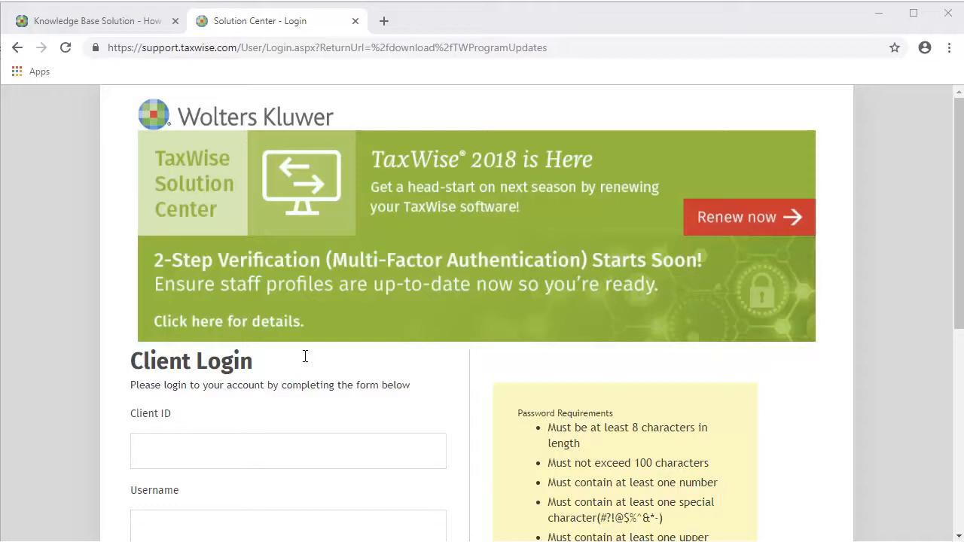
text(9999999)
text(XXXXXXX)
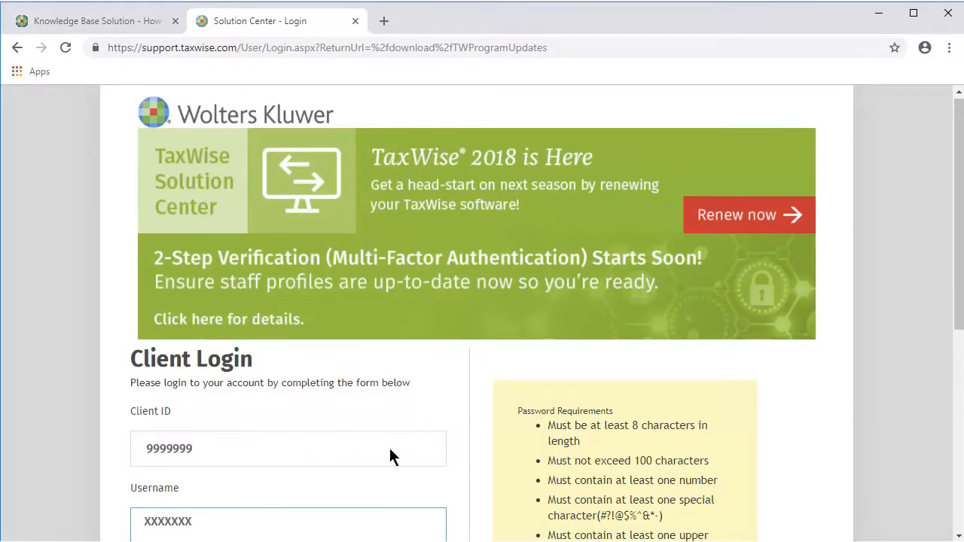
scroll(down, 3)
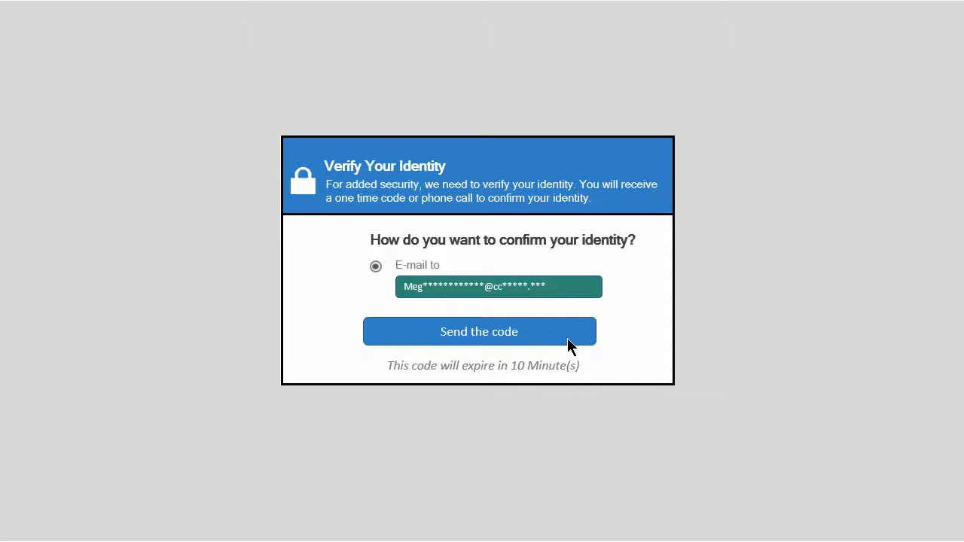
click(478, 331)
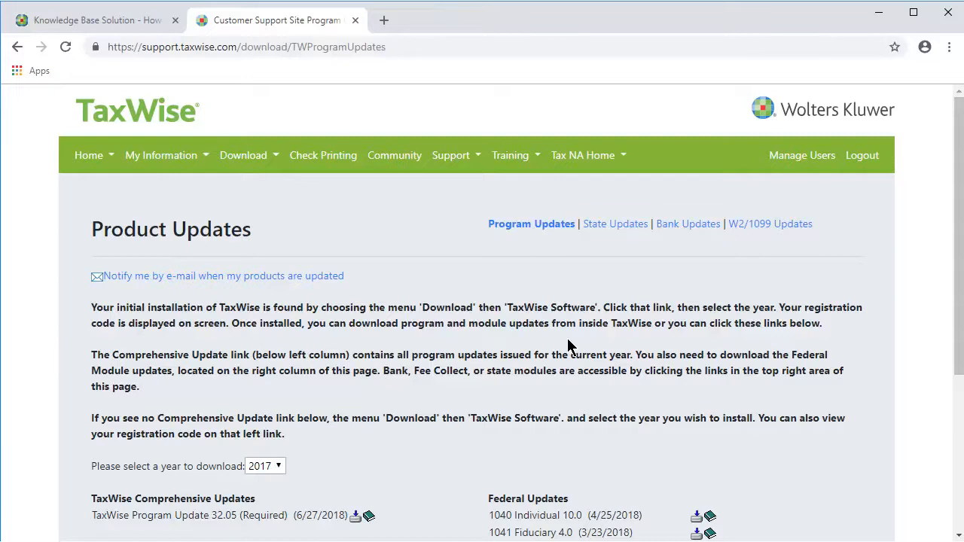
mouse_move(615, 224)
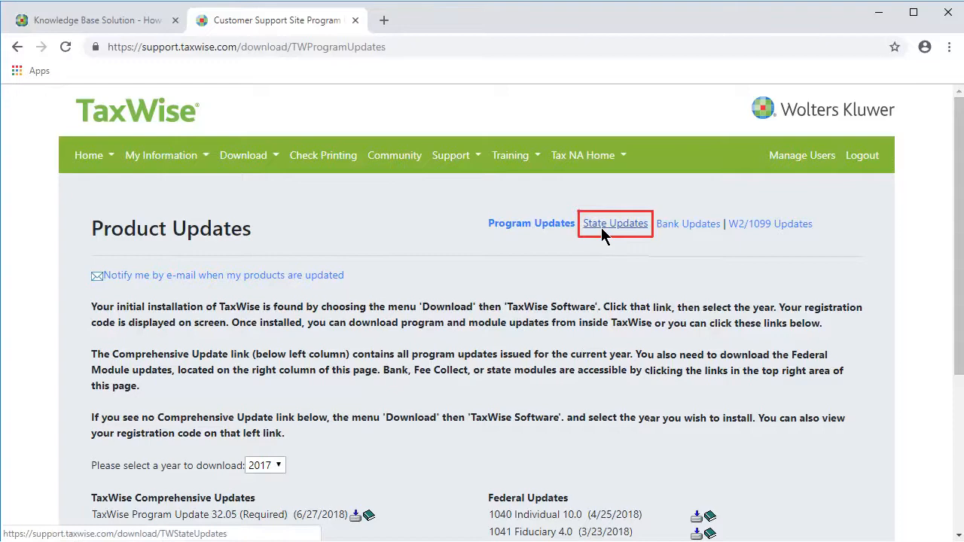
Switch from State Updates to the Bank Updates list for 2017
click(615, 224)
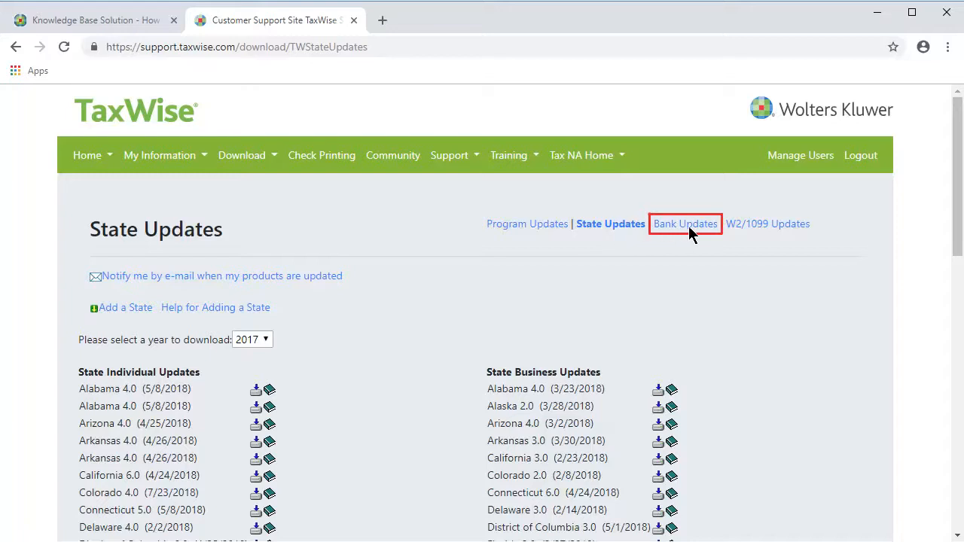
click(685, 223)
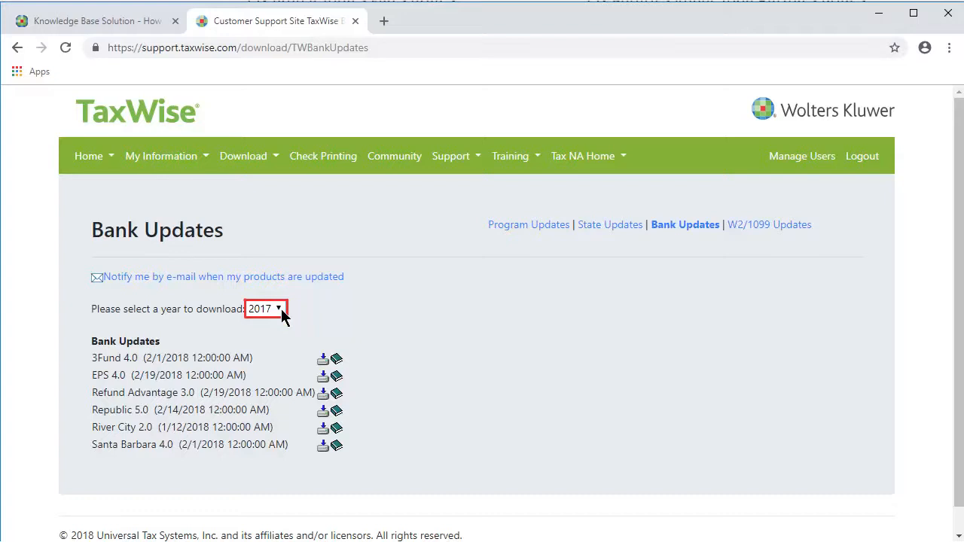
List the 2016 bank updates and download and run the 3Fund 4.0 update
click(263, 308)
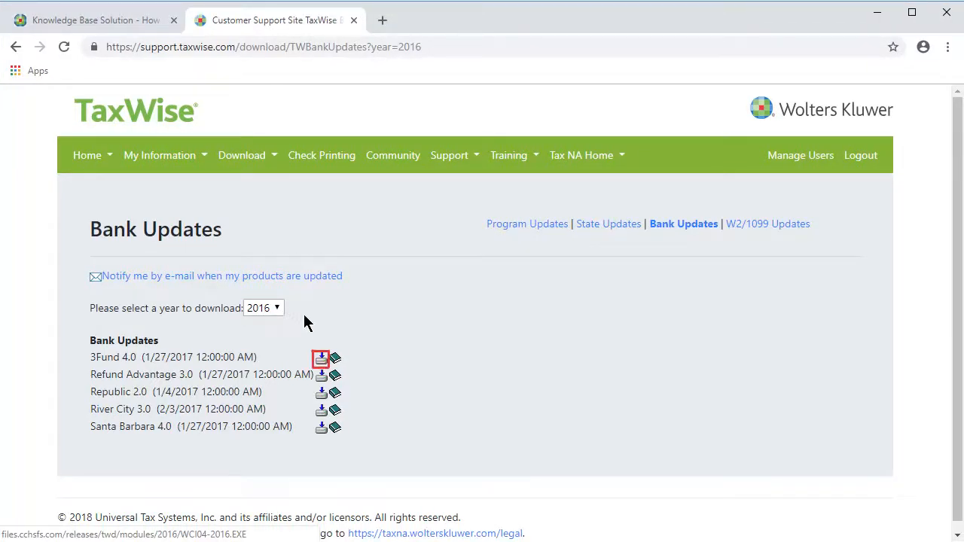
click(321, 357)
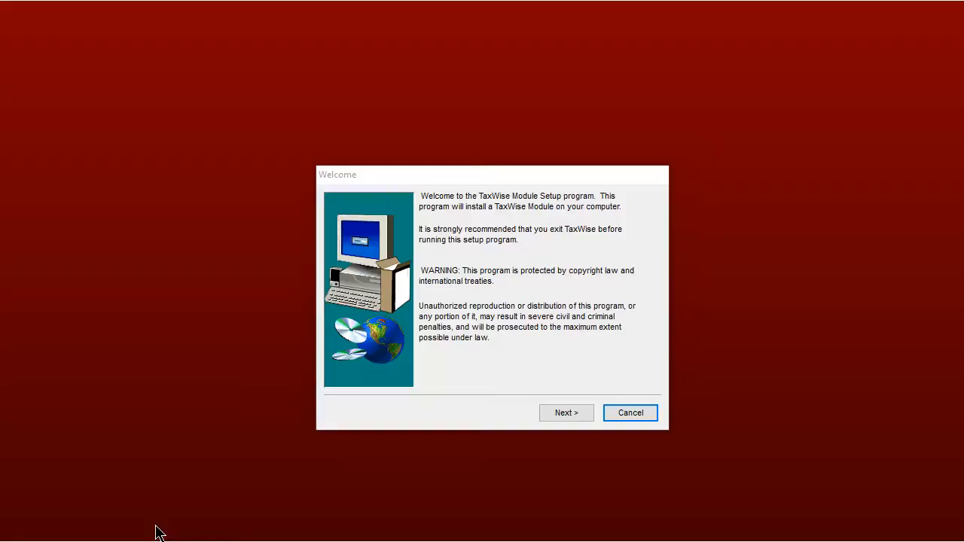
mouse_move(567, 413)
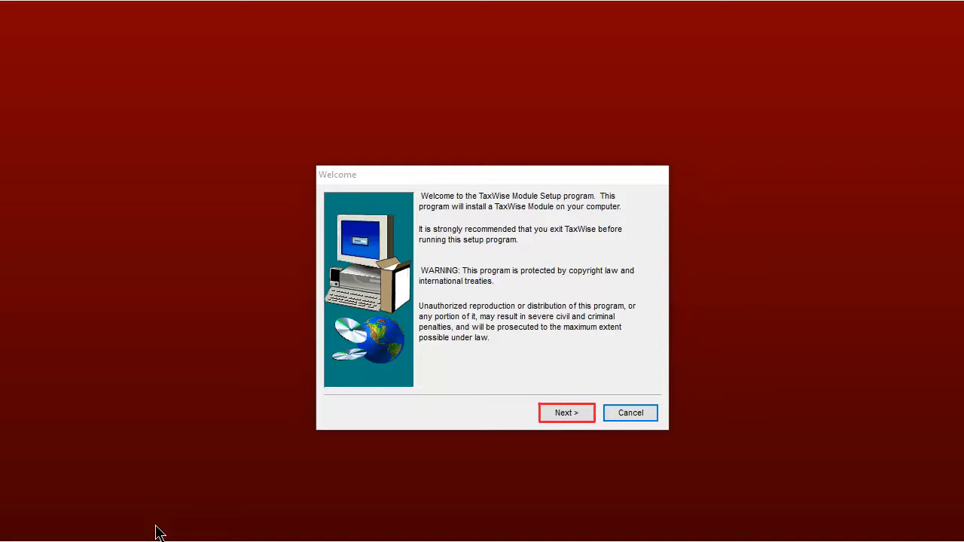
Step through the setup wizard to install 3Fund Individual locally on drive C (C:\UTS17)
click(566, 413)
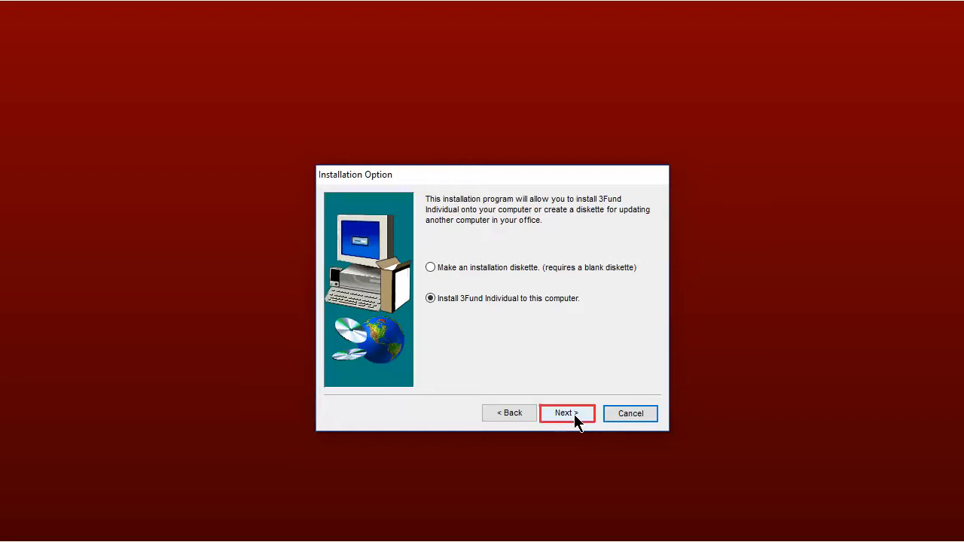
click(566, 413)
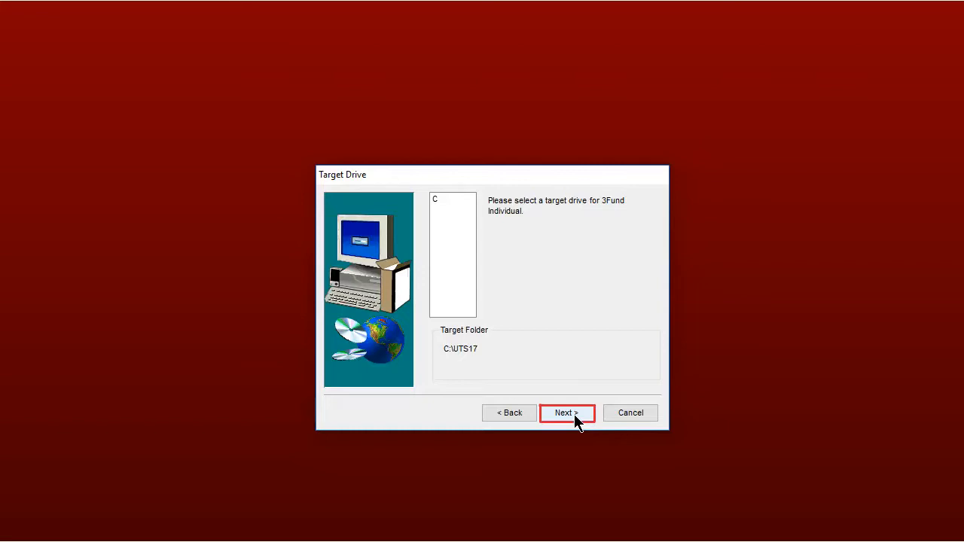
click(566, 413)
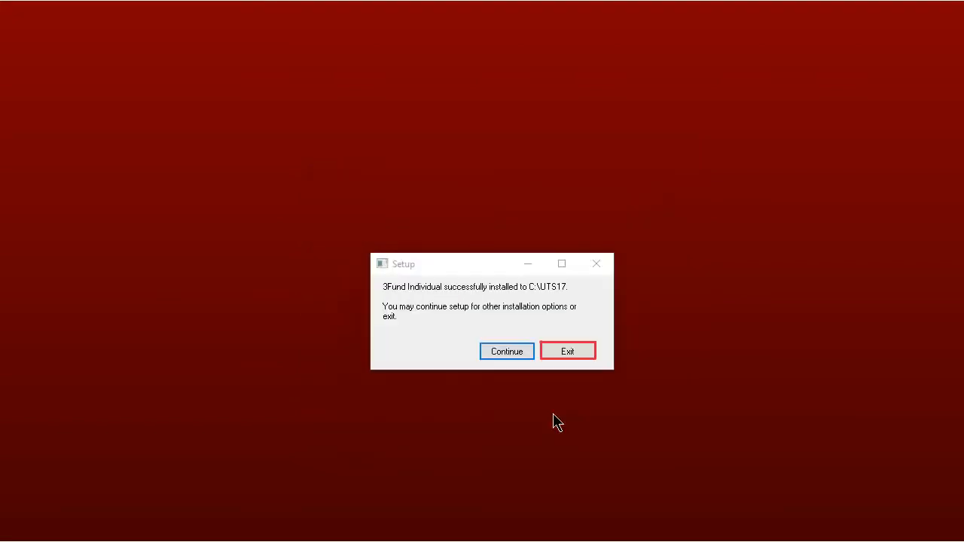